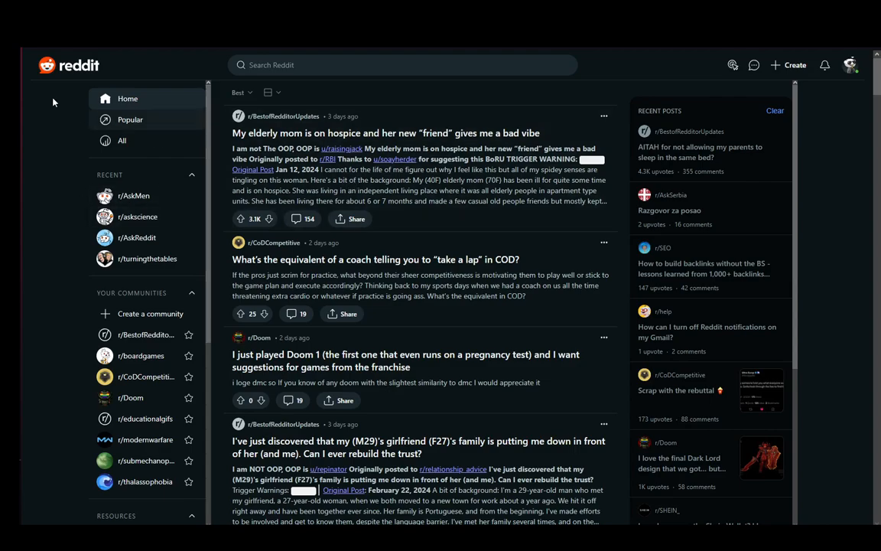
Scroll down the r/Doom game-suggestions post to read its comment thread.
scroll(down, 3)
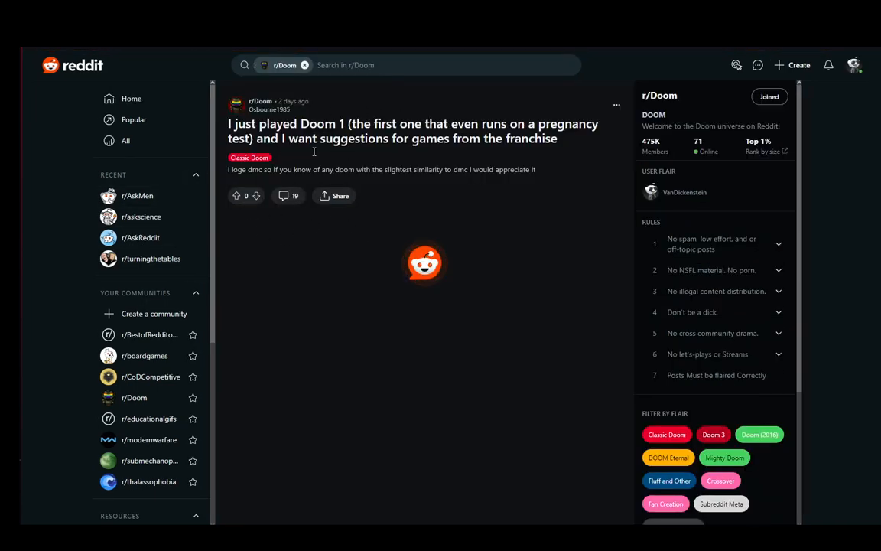
scroll(down, 3)
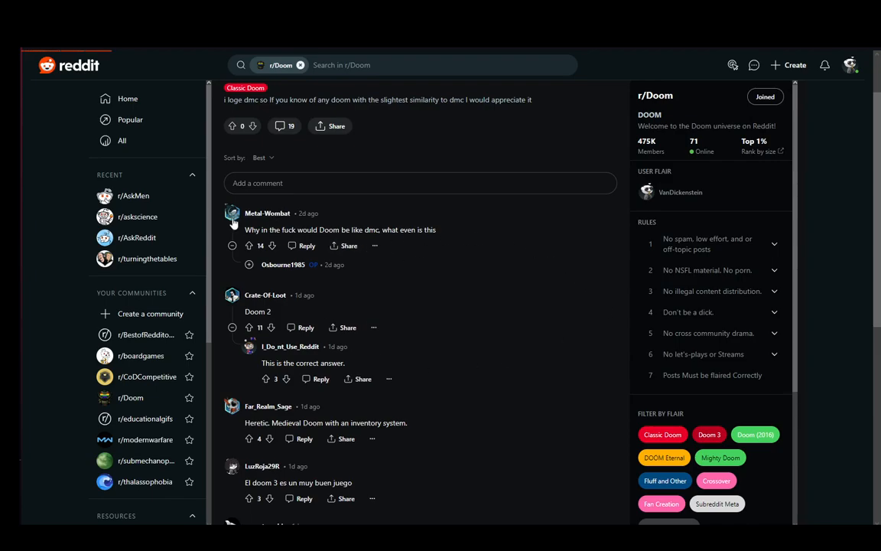
Open the Chats window from the top-bar Chat icon.
click(267, 213)
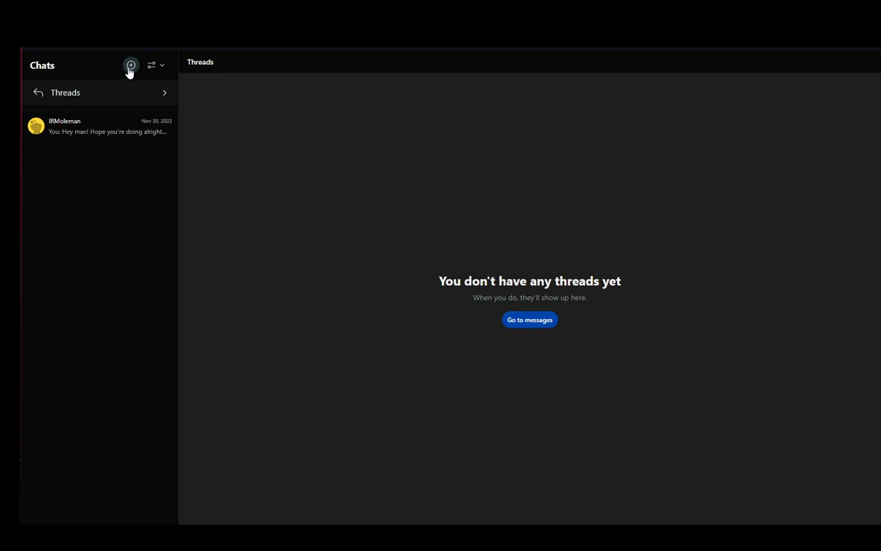
Start a new conversation with the New Chat (+) button in the Chats sidebar.
click(130, 65)
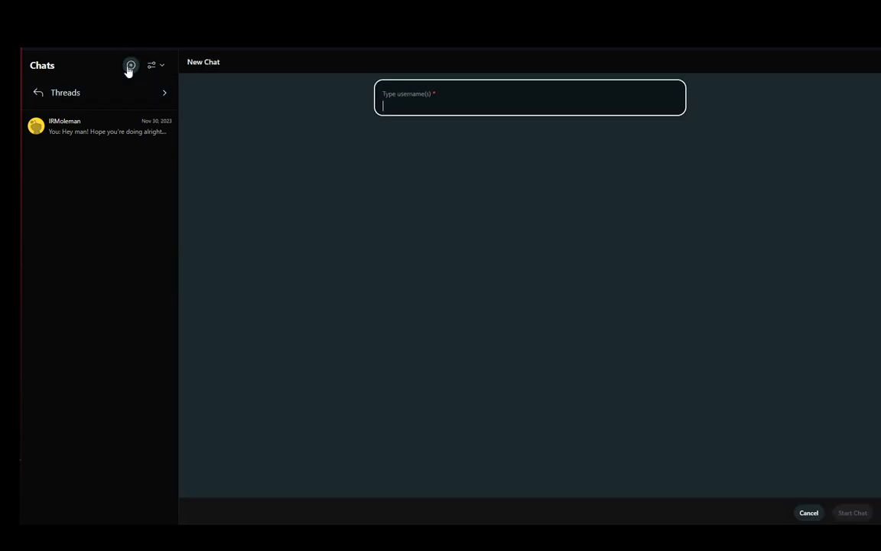
mouse_move(453, 106)
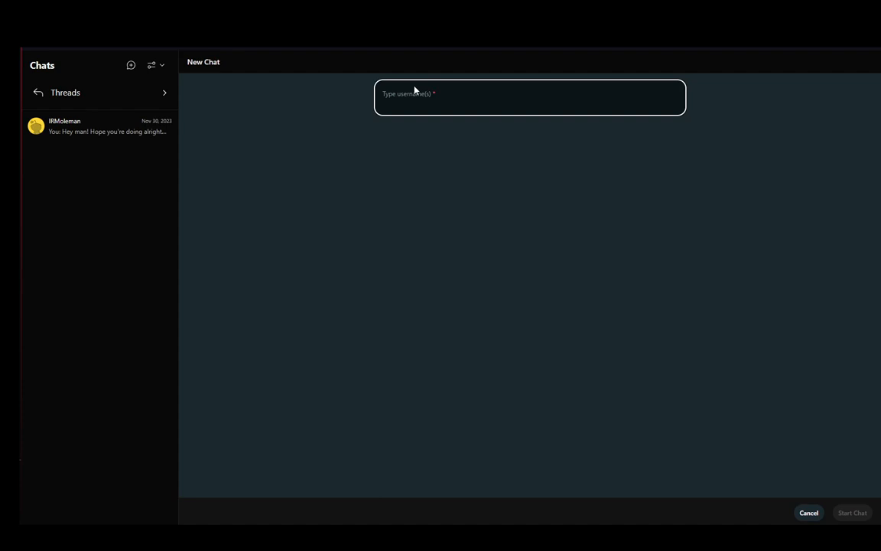
mouse_move(303, 144)
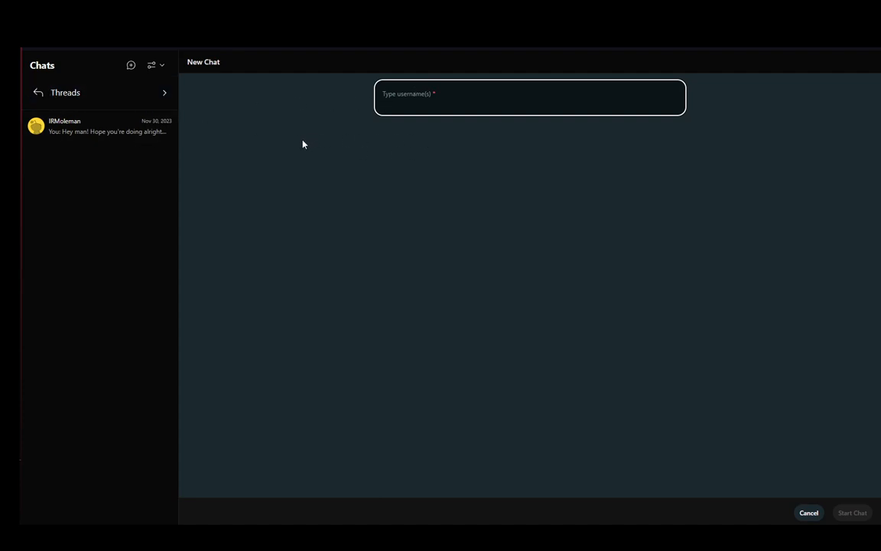
mouse_move(197, 128)
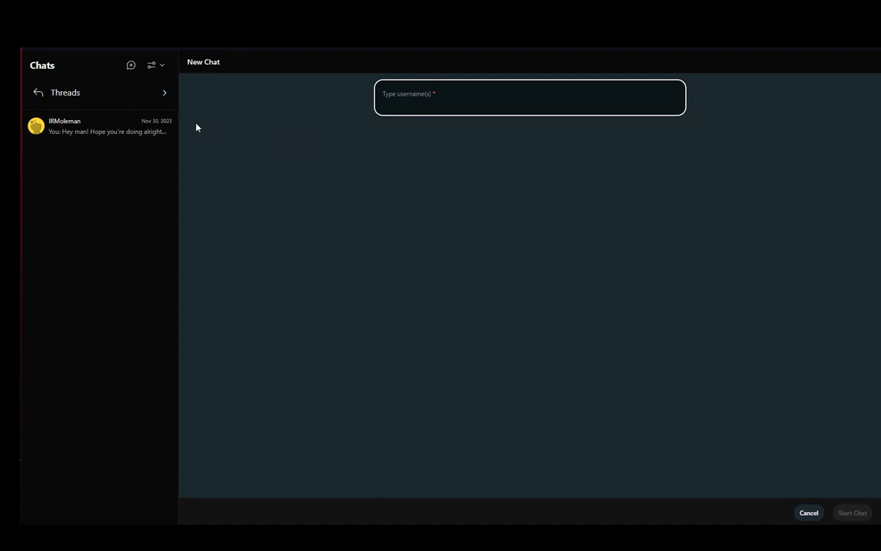